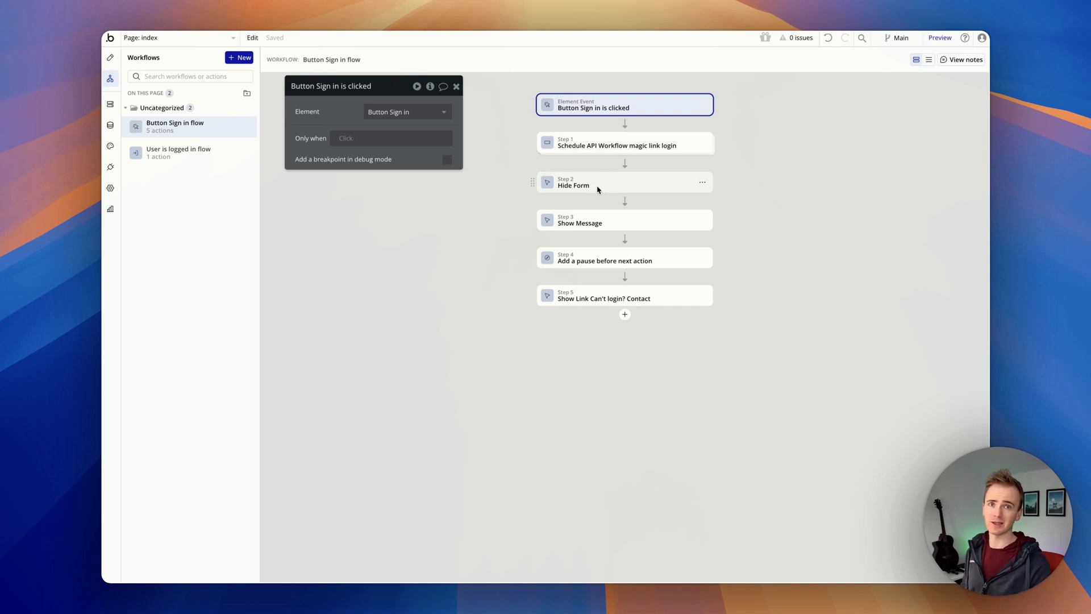
mouse_move(618, 156)
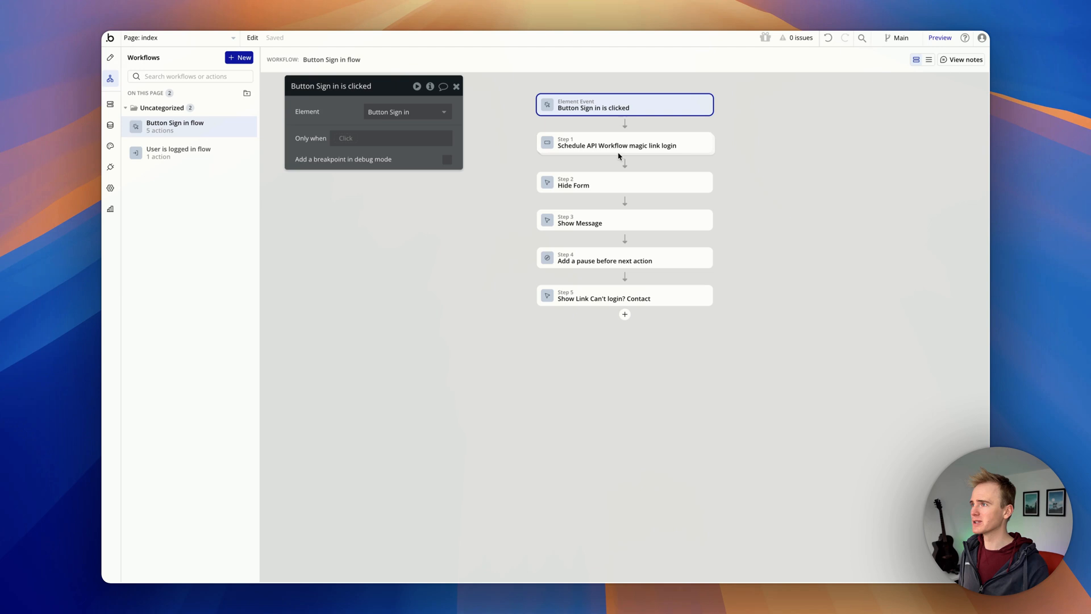
- Inspect Step 1 'Schedule API Workflow magic link login' in the Button Sign in flow
click(624, 142)
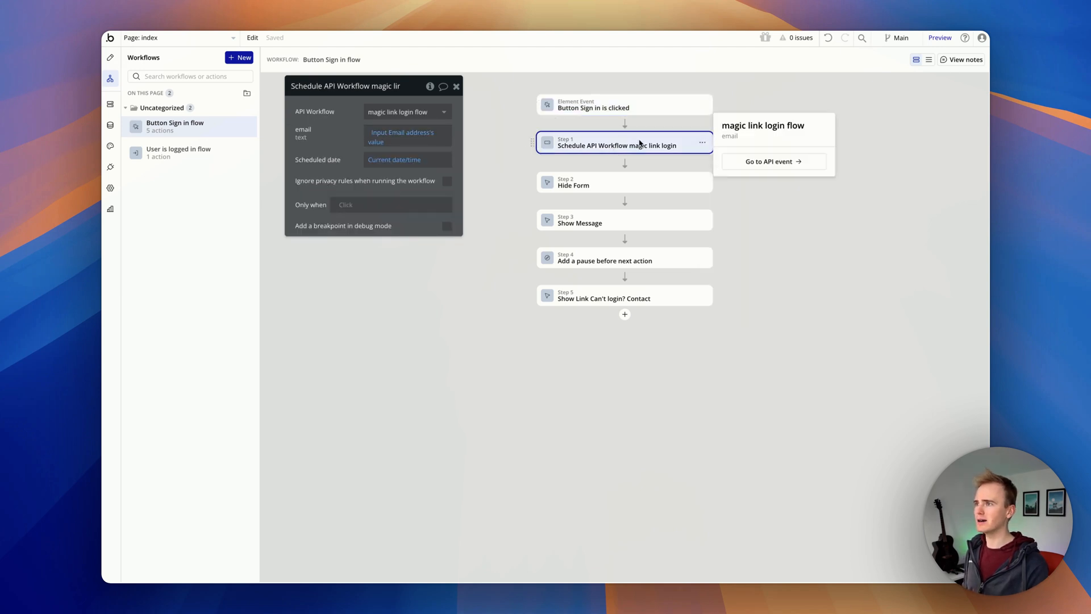
- Jump to the magic link login API event and inspect its 'Send magic login link' step
click(768, 161)
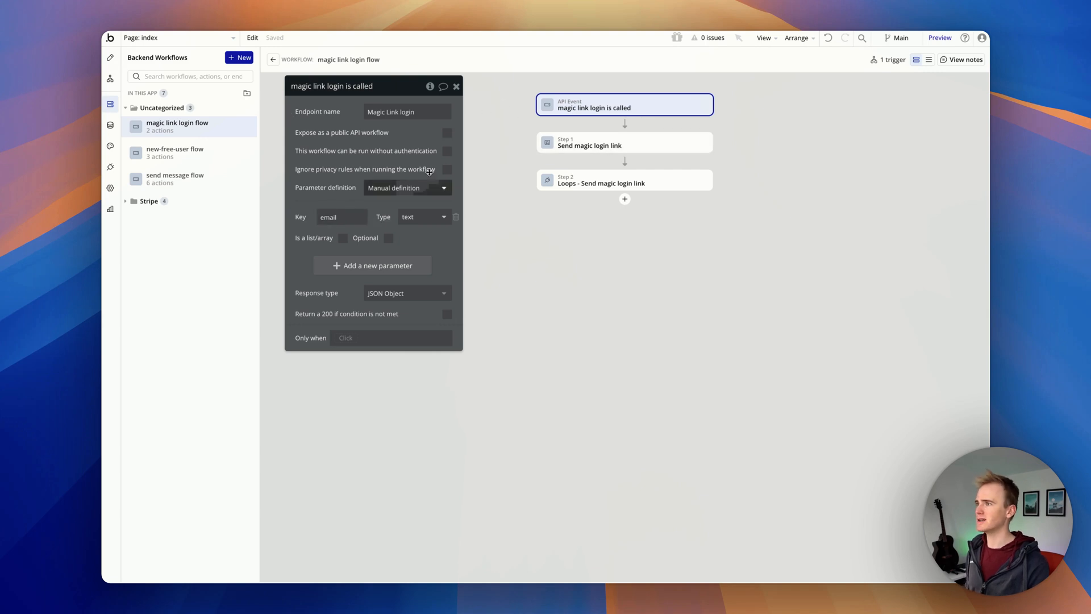
click(624, 142)
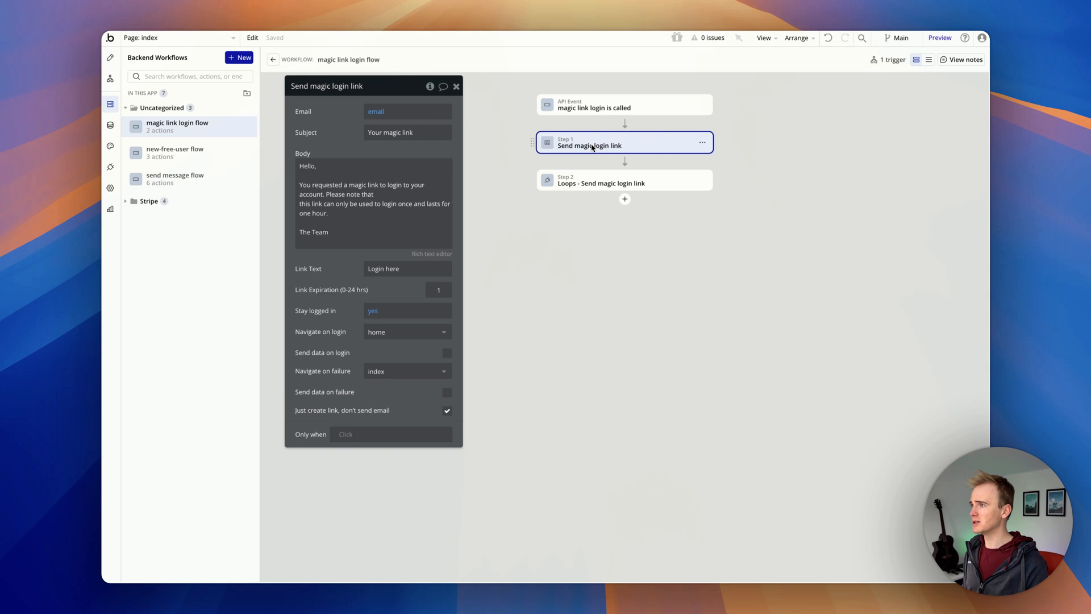
mouse_move(639, 142)
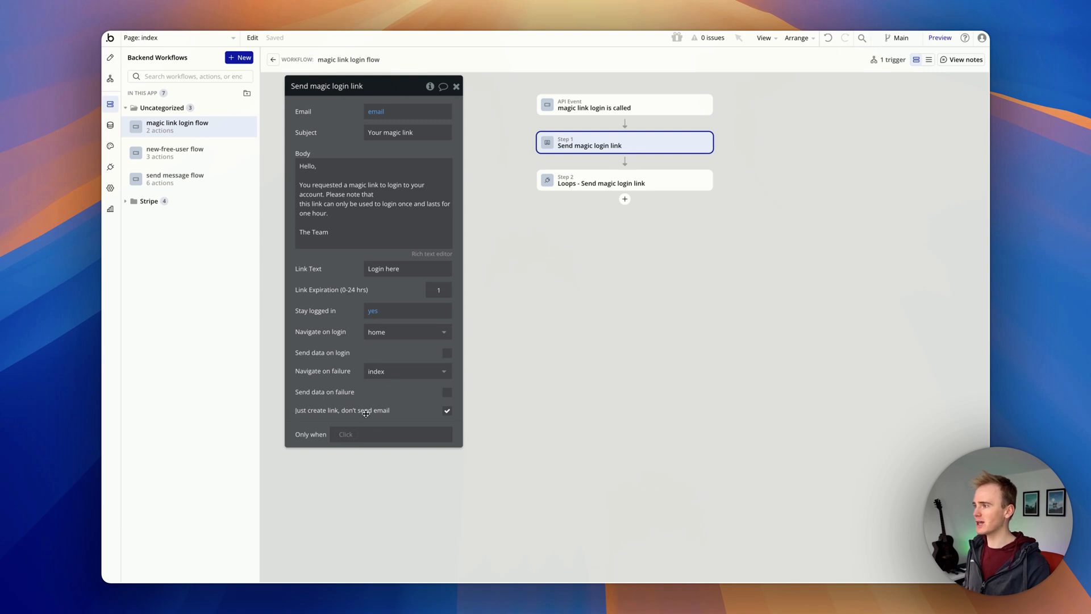
mouse_move(661, 208)
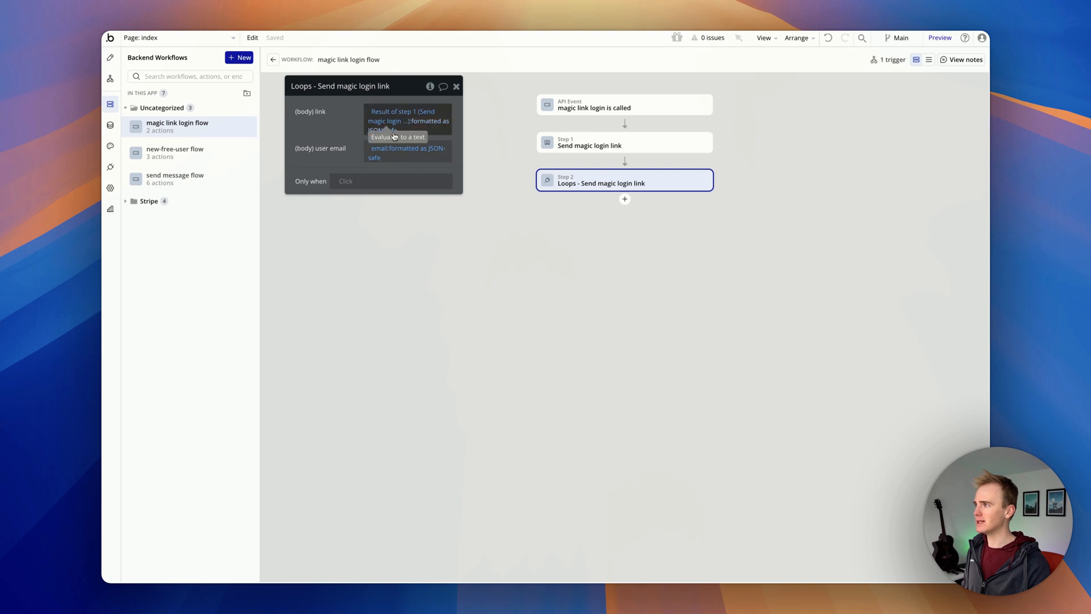
mouse_move(397, 151)
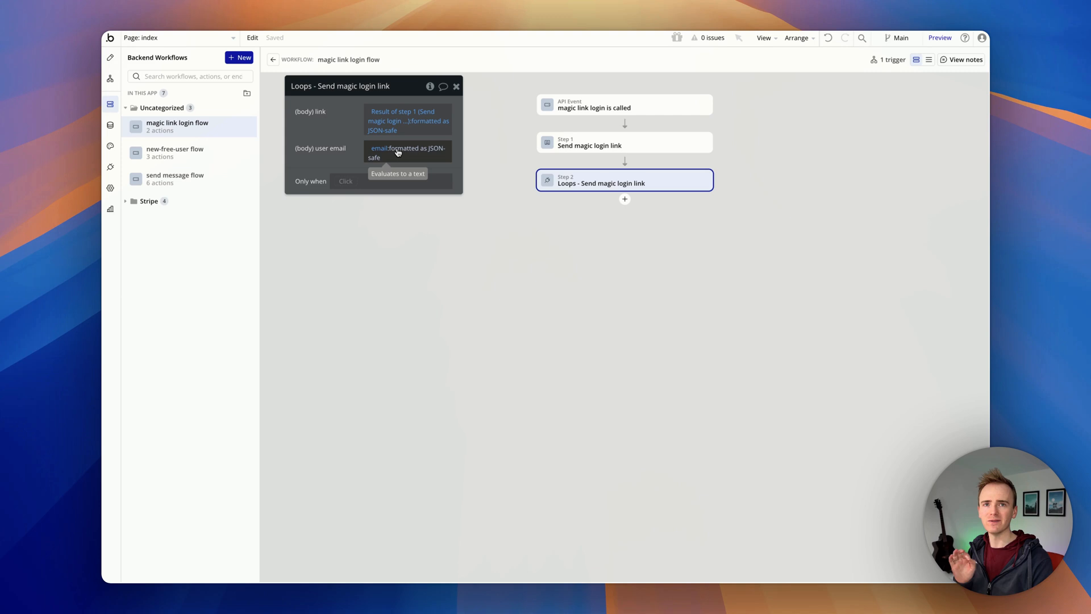
mouse_move(186, 61)
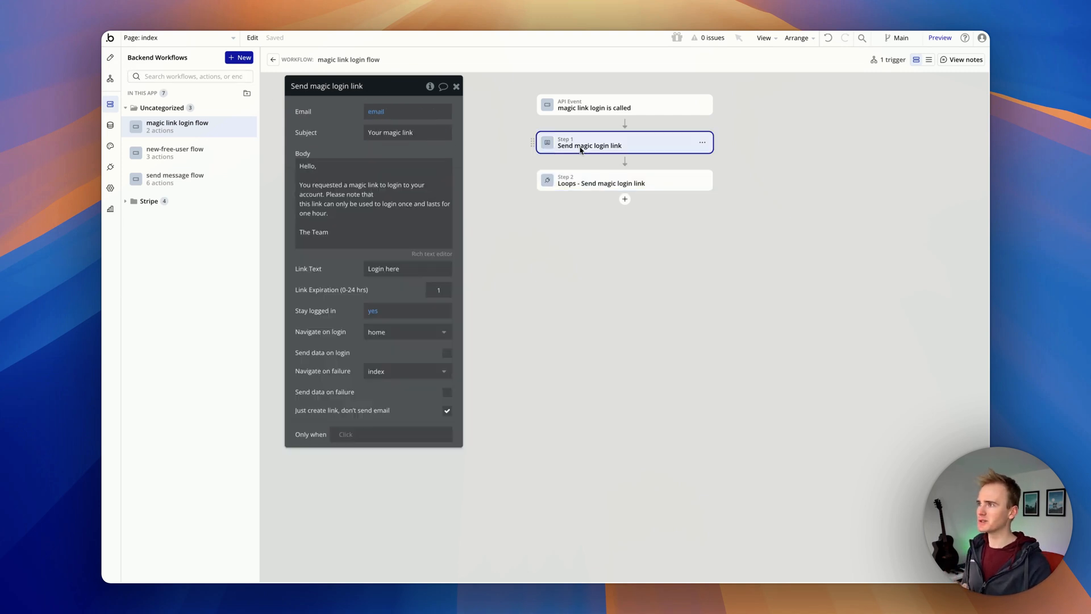
- Return from the backend magic link flow to the Button Sign in flow workflow
click(601, 179)
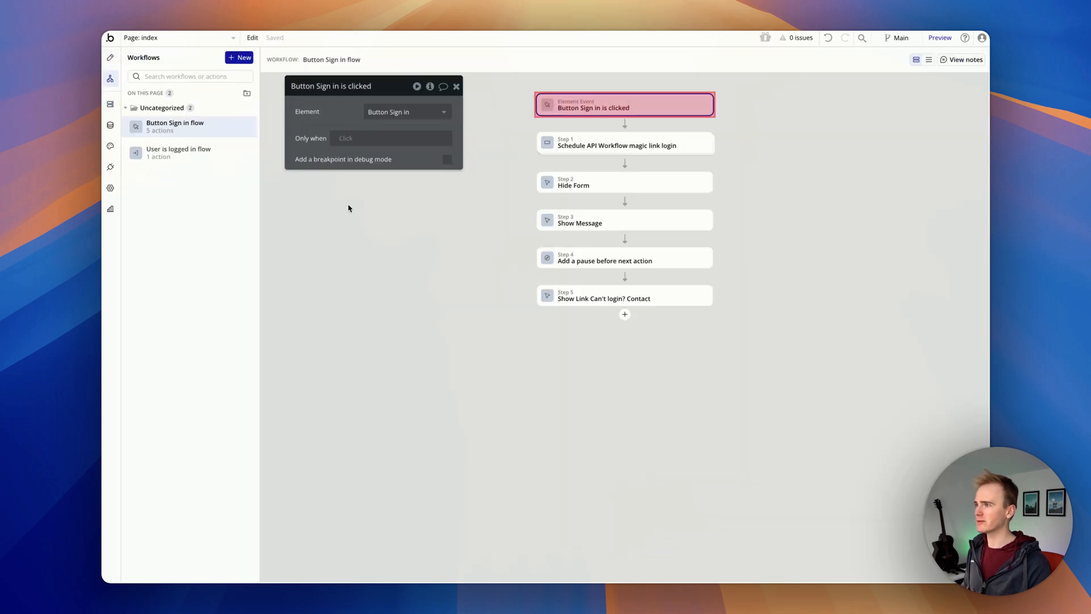
- Reopen the schedule step in Button Sign in flow and jump to the magic link login API event
click(624, 142)
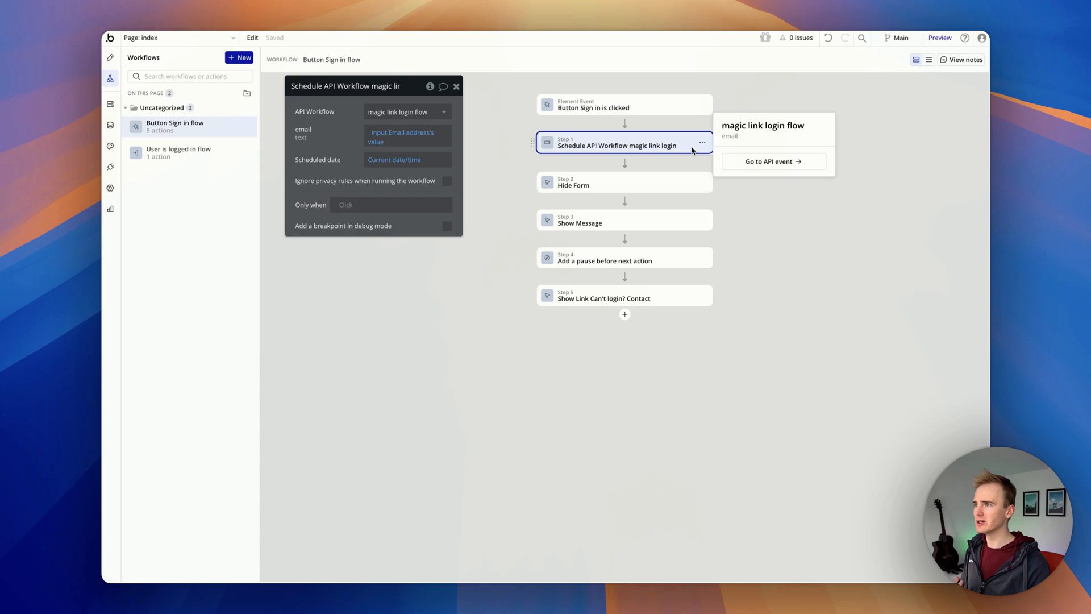
click(772, 160)
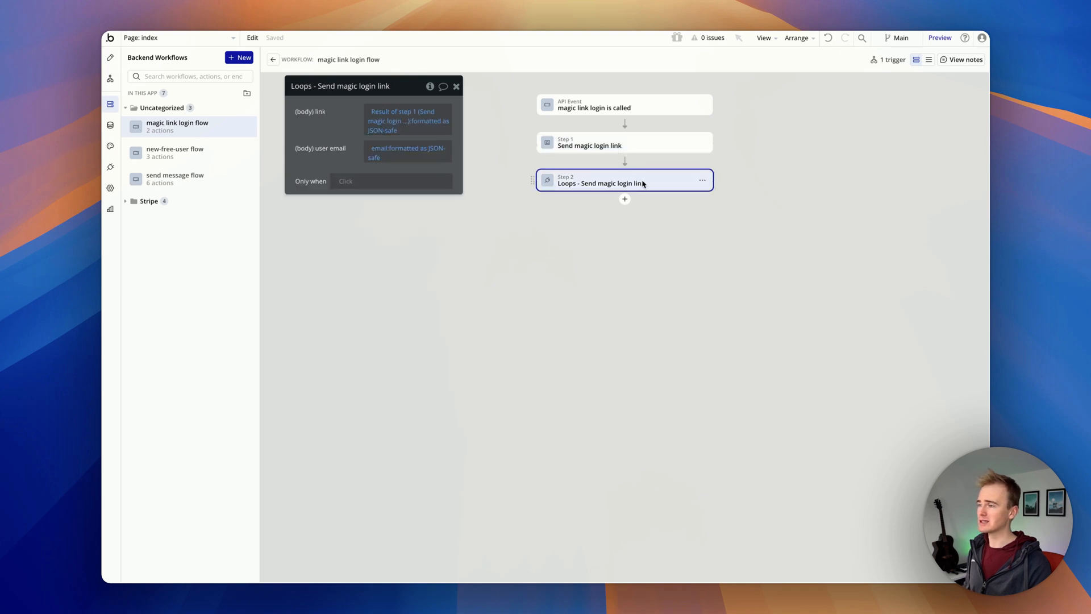
mouse_move(624, 142)
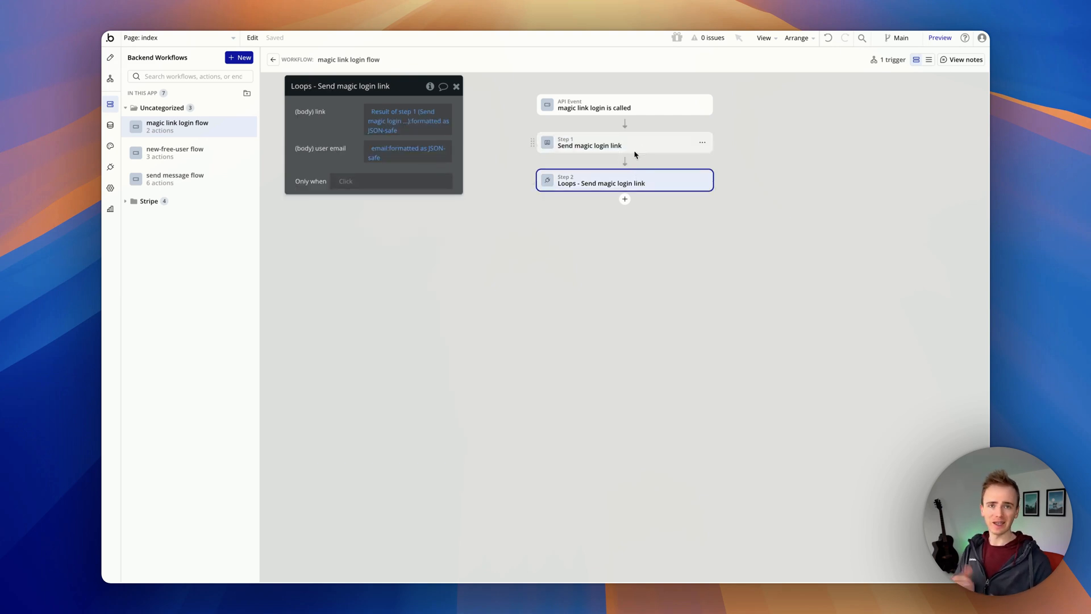
mouse_move(641, 150)
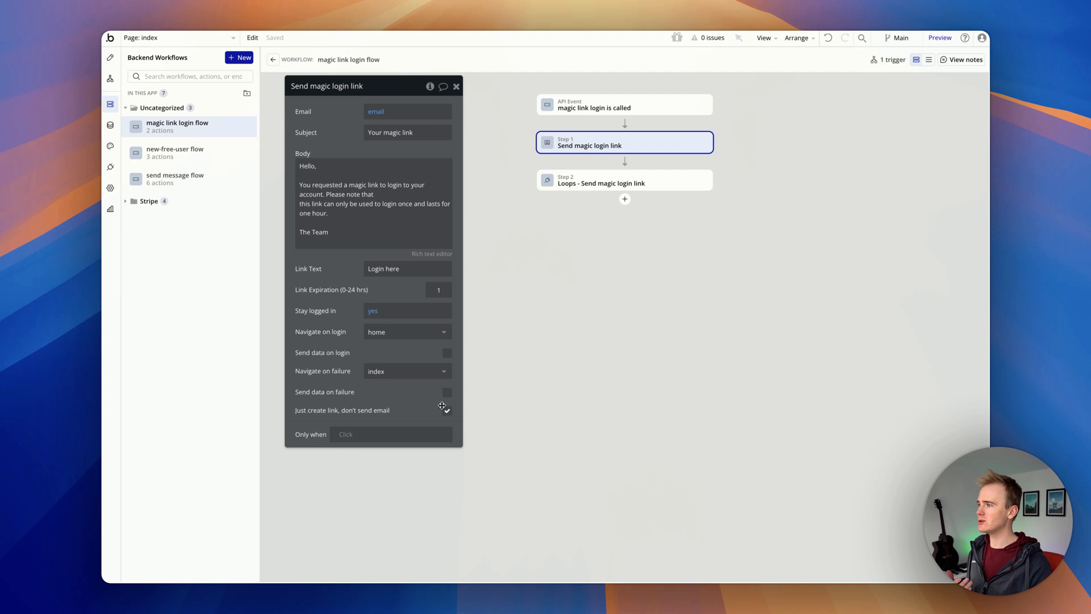
- Review the 'Just create link, don't send email' option, then inspect the 'Loops - Send magic login link' step
click(446, 410)
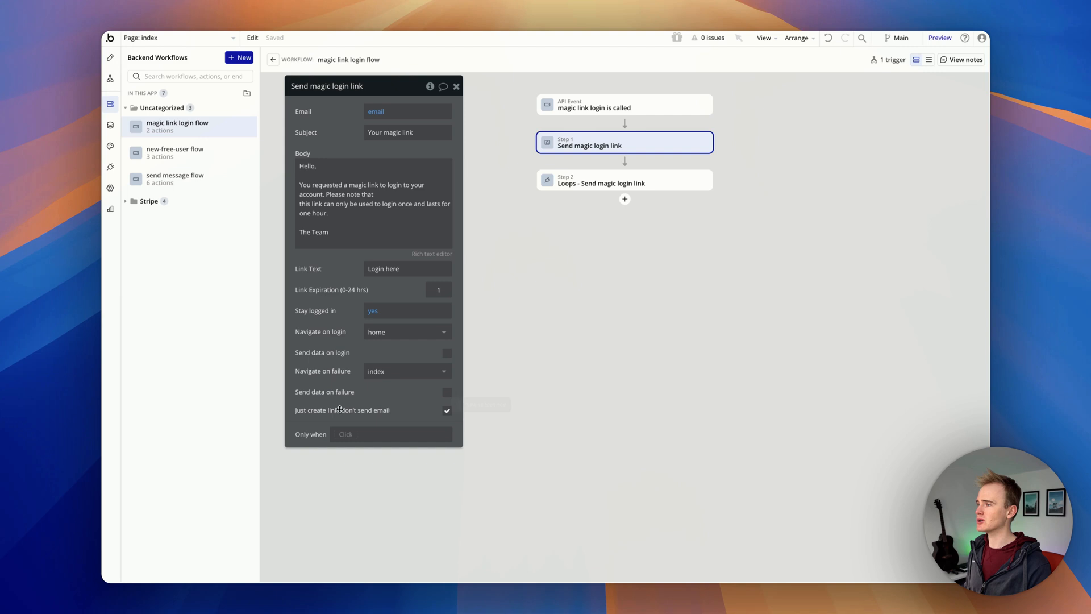
click(624, 179)
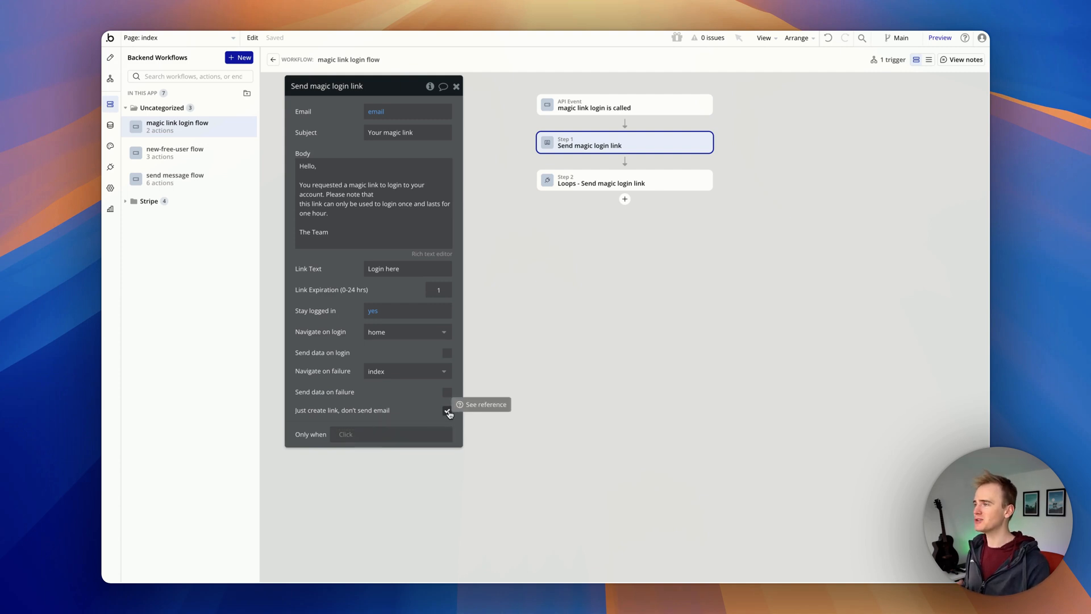
click(447, 410)
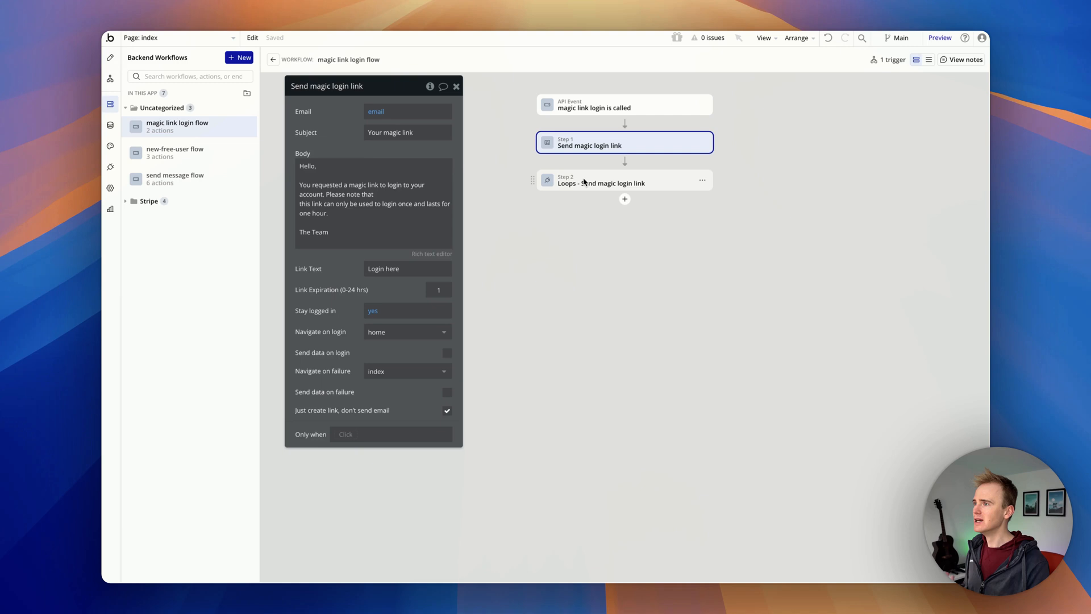
click(602, 183)
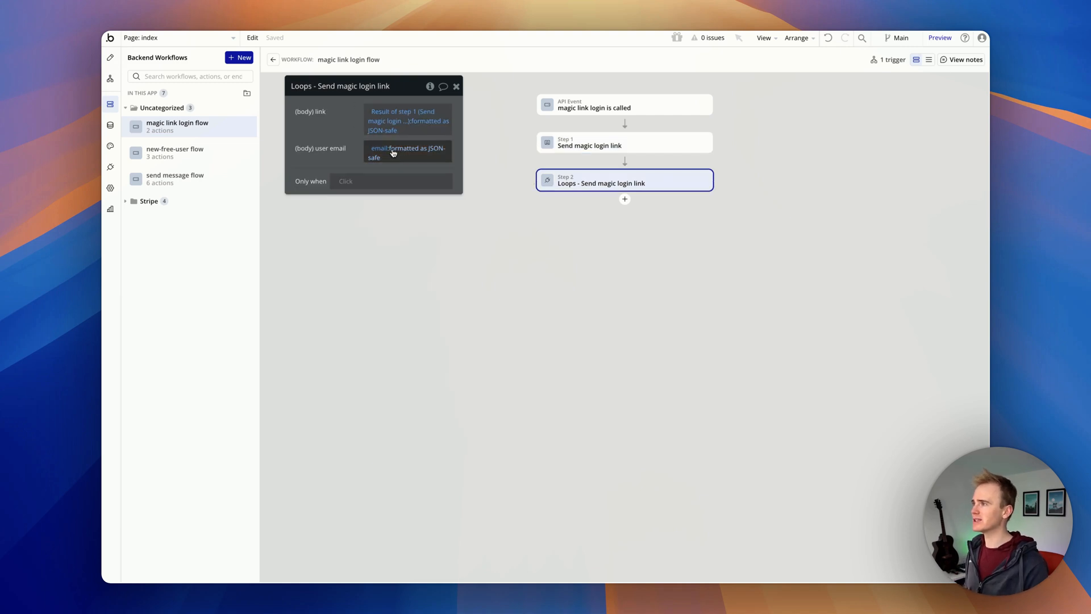